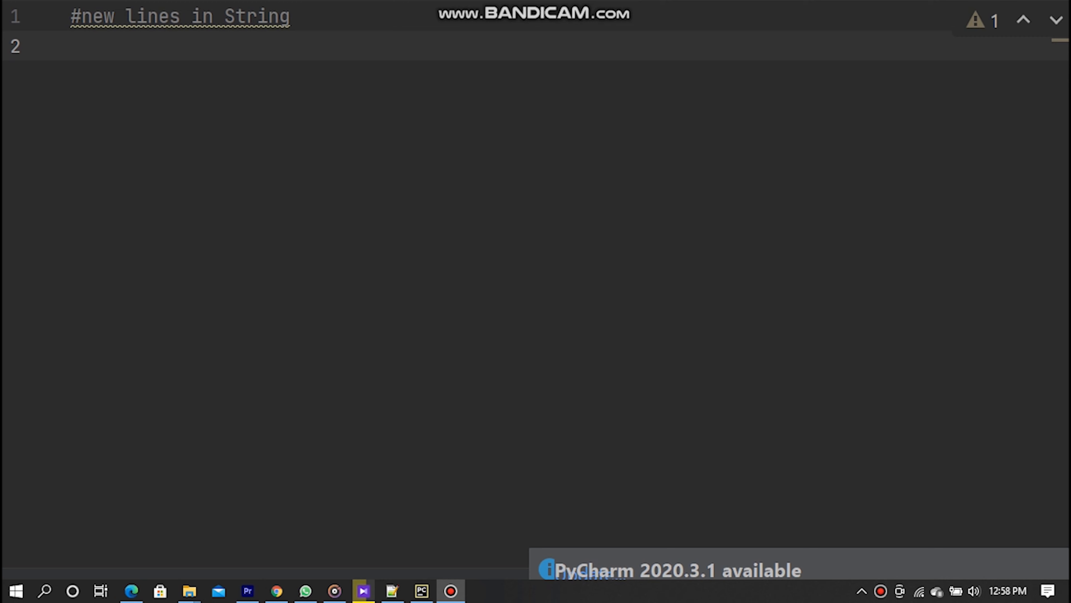
# - Write print("Kinds of car brands:BMW Toyota Foard ") on the empty second line
pyautogui.click(420, 590)
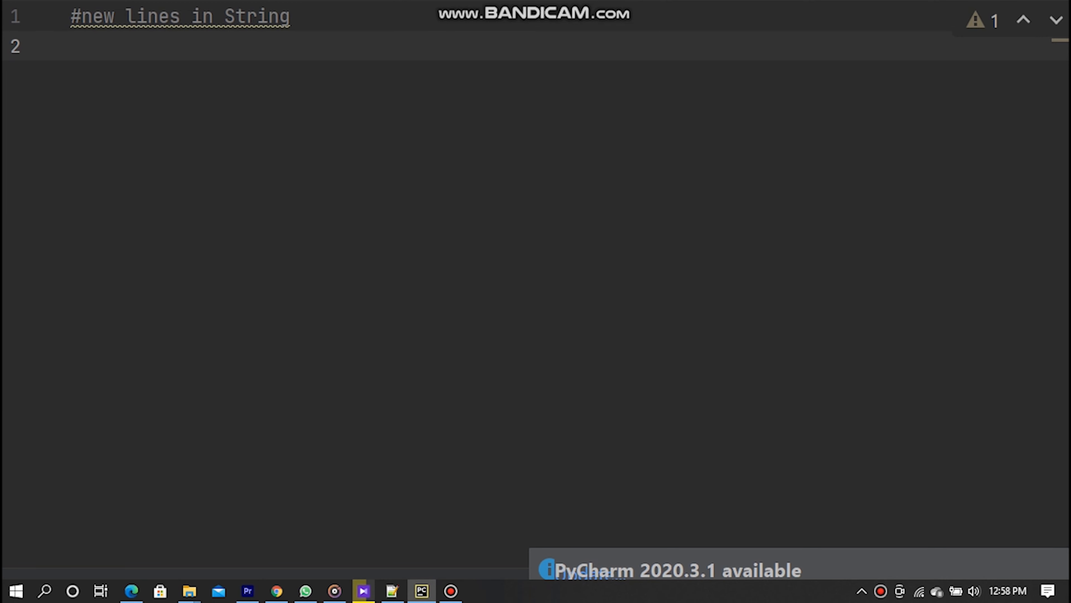
pyautogui.write('prin')
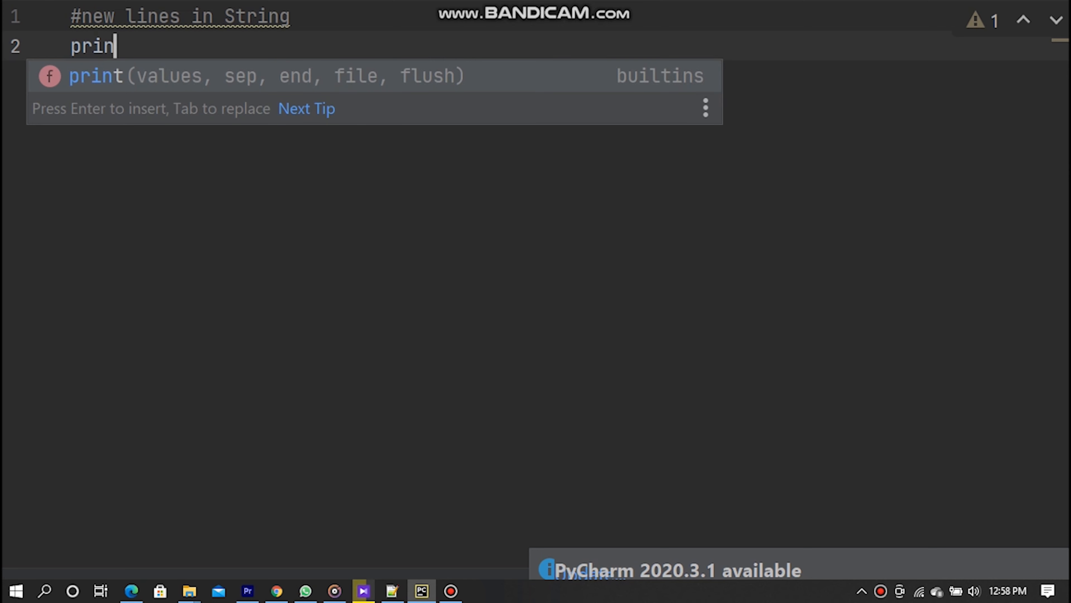
pyautogui.write('t')
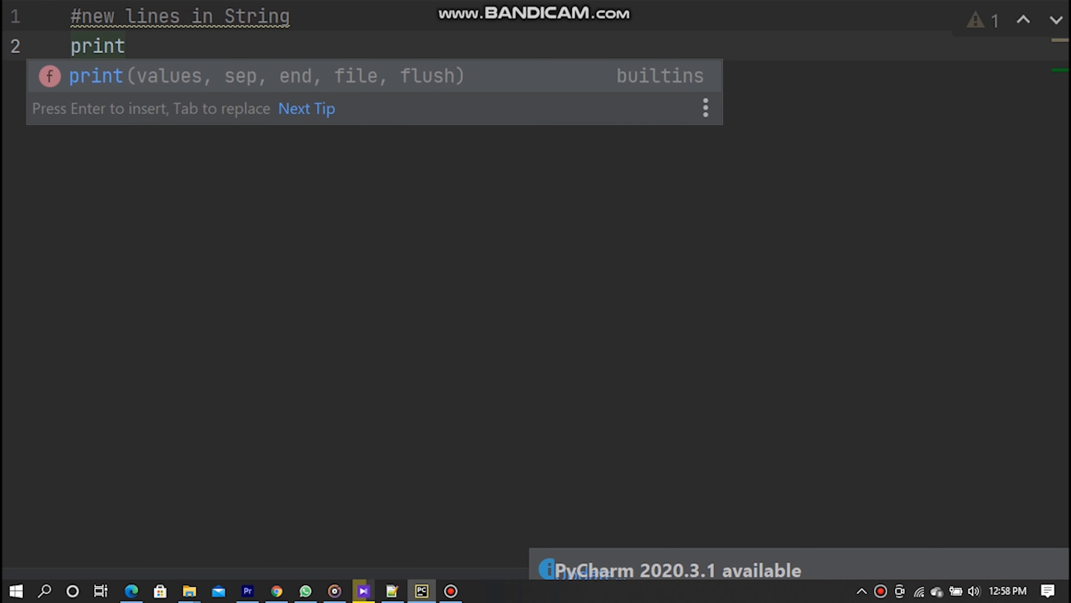
pyautogui.write('()')
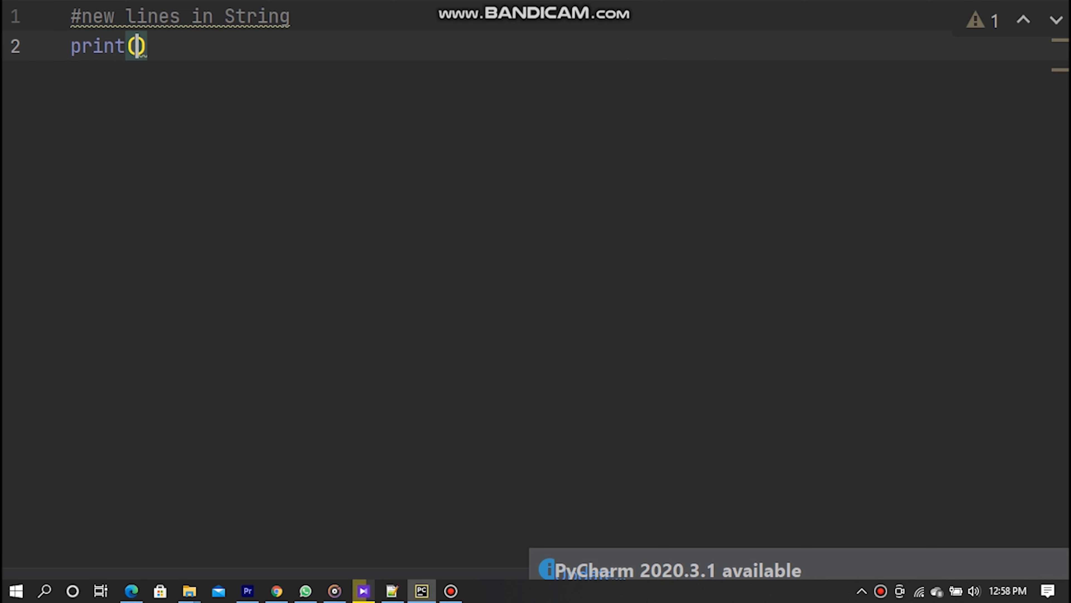
pyautogui.write('"')
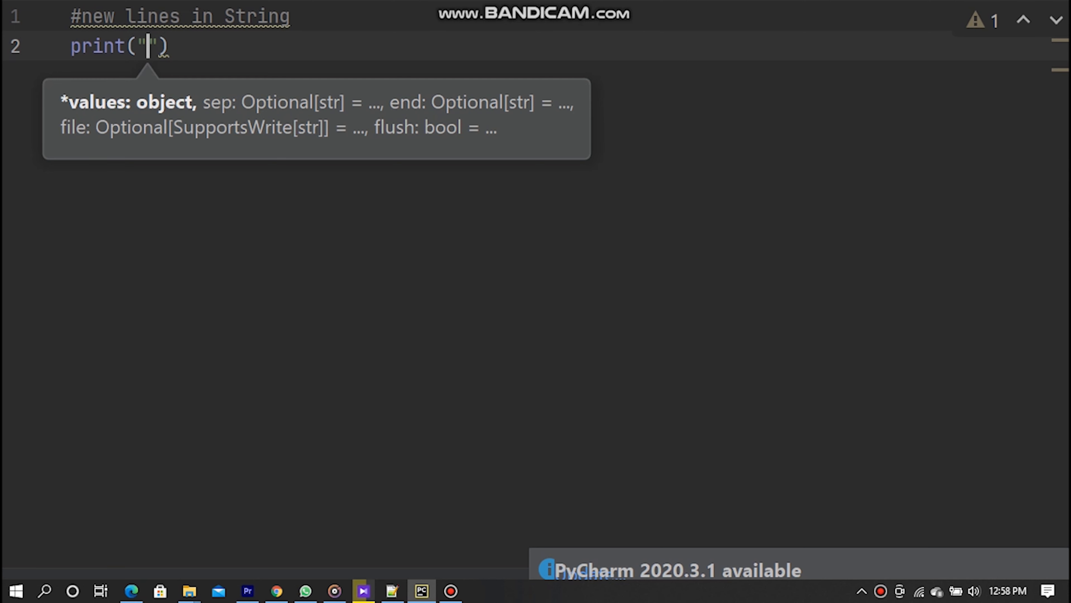
pyautogui.write('K')
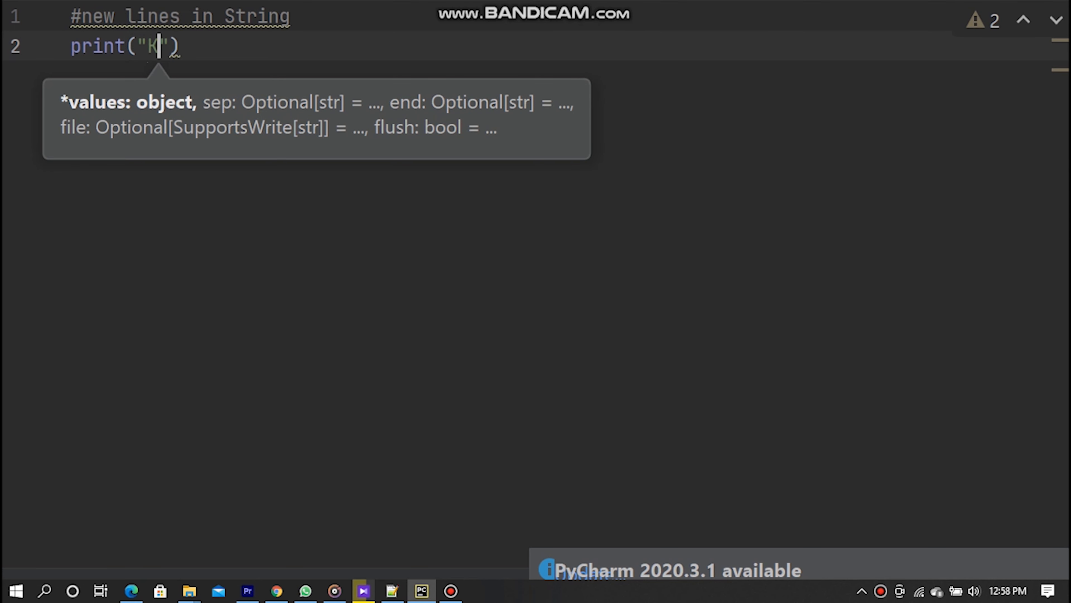
pyautogui.write('inds of')
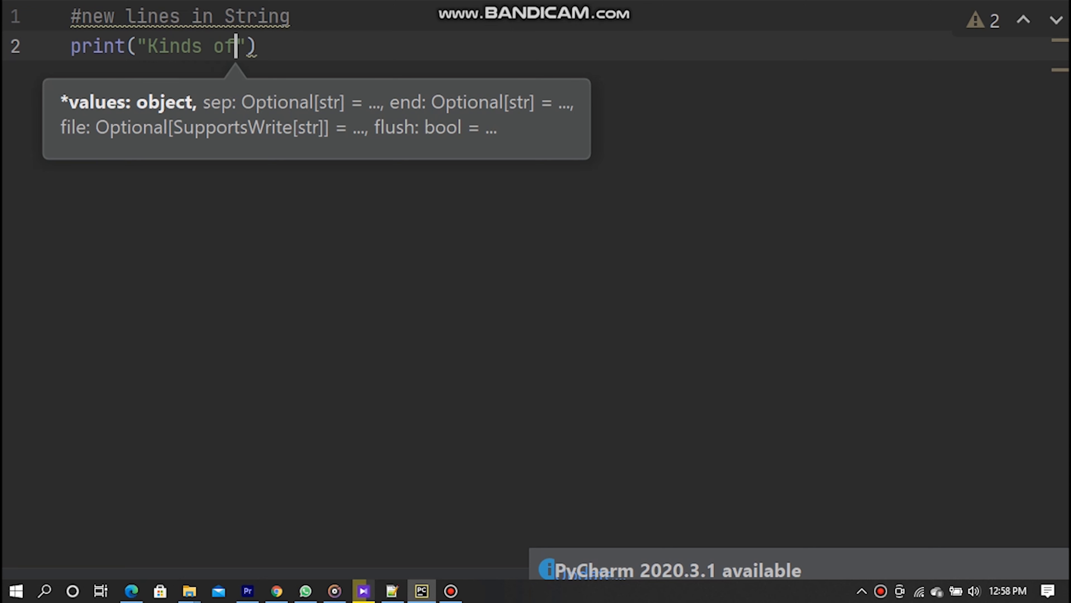
pyautogui.write('car bran')
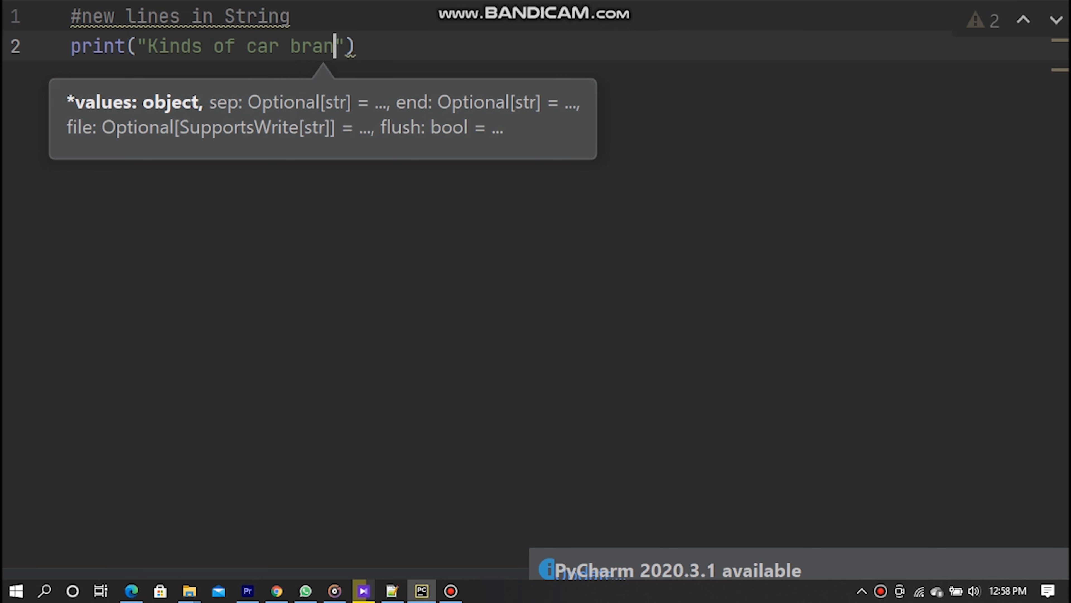
pyautogui.write('ds:')
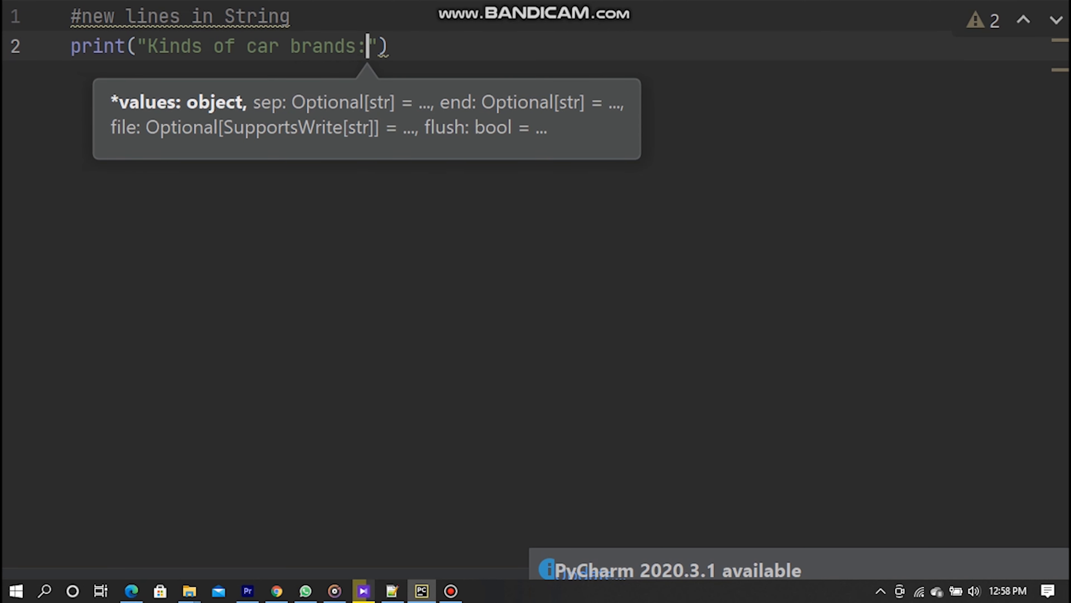
pyautogui.write('BMW')
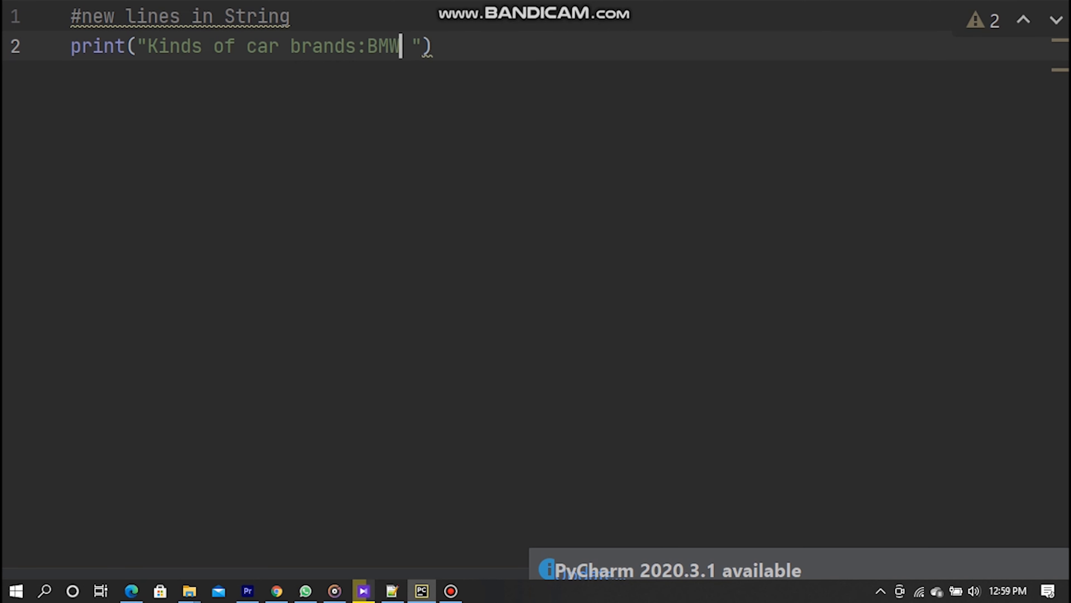
pyautogui.write('T')
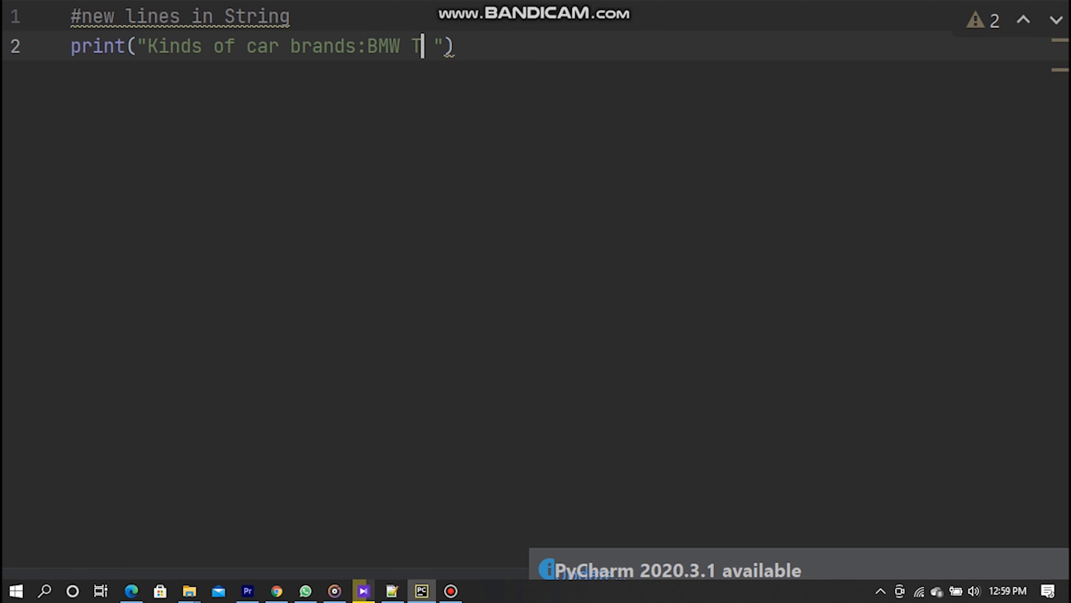
pyautogui.write('oyo')
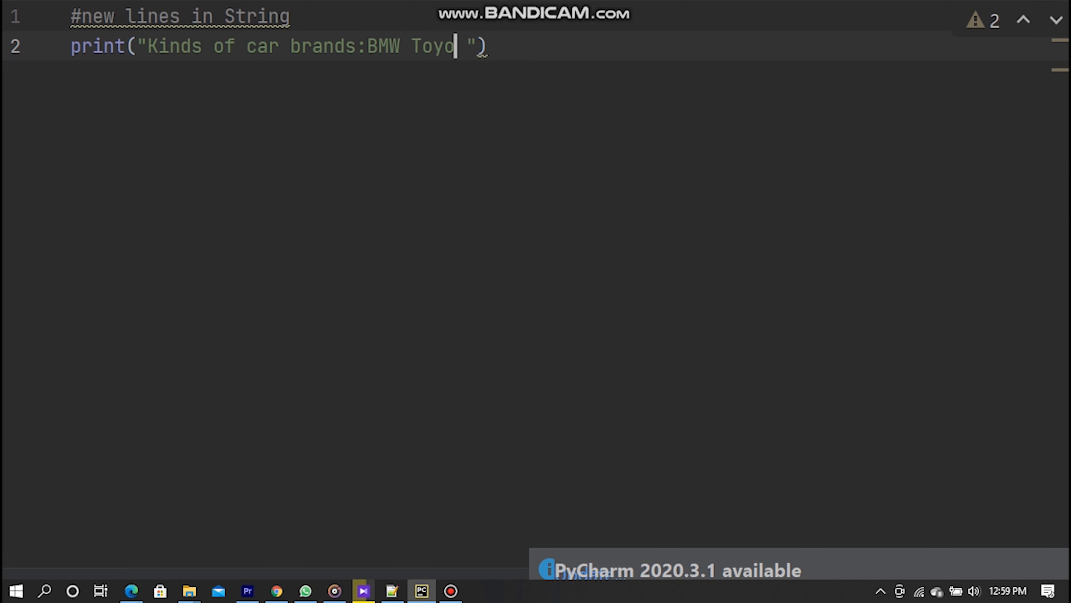
pyautogui.write('ta F')
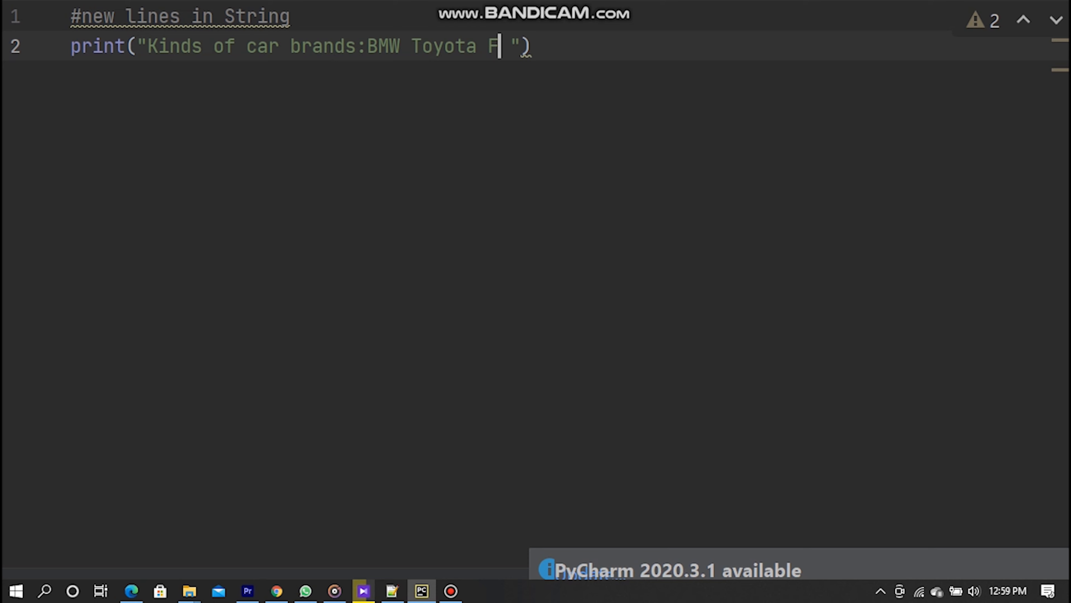
pyautogui.write('oard')
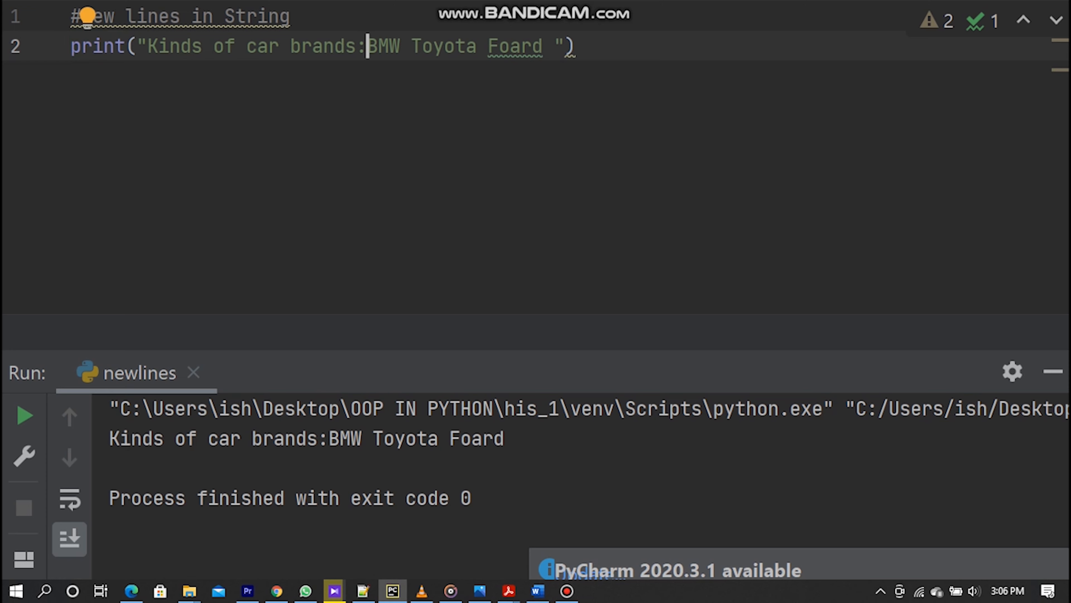
# - Add \n escapes so BMW, Toyota and Foard each start on a new line
pyautogui.write('\\')
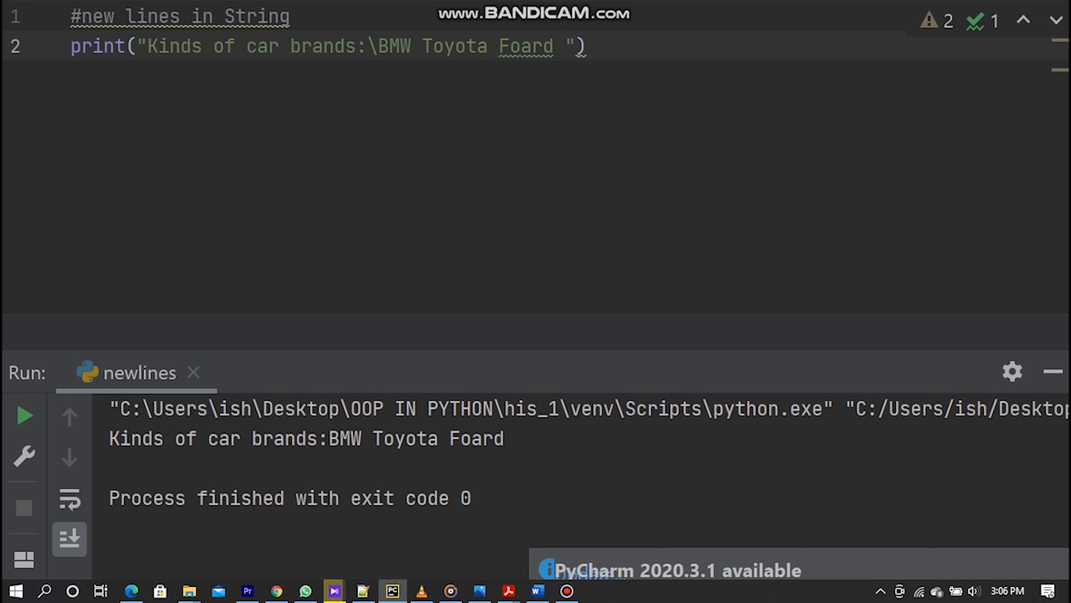
pyautogui.write('n')
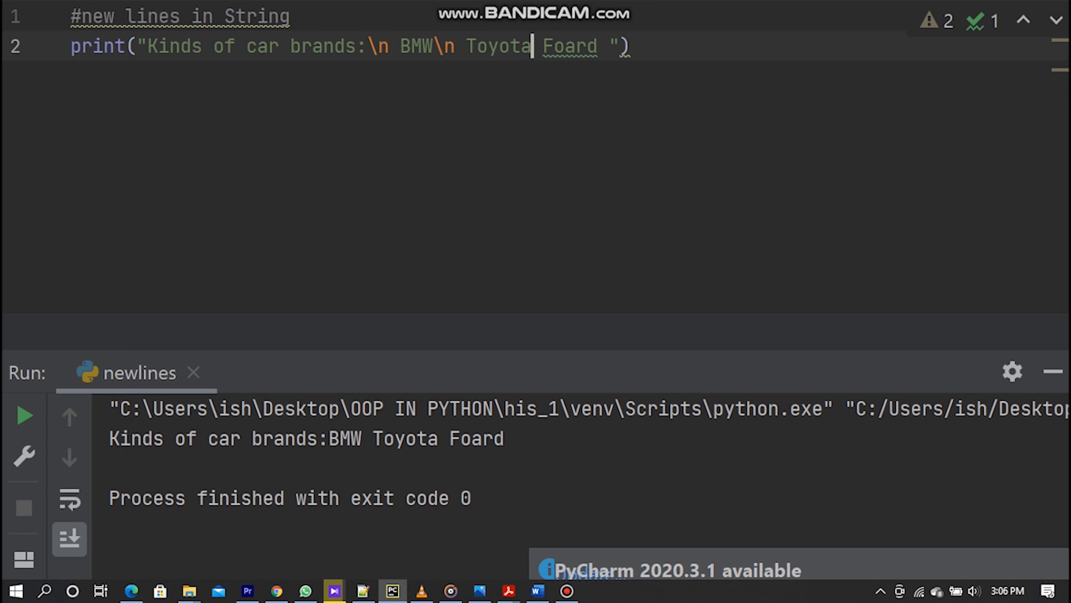
pyautogui.write('\\n')
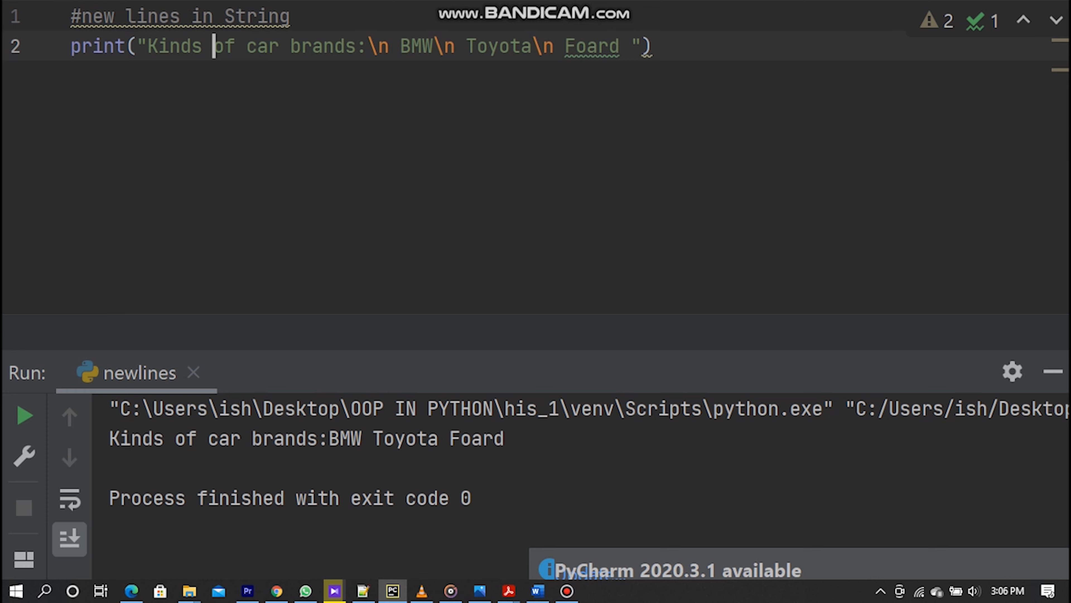
# - Bring up the editor context menu to reach the Run action
pyautogui.rightClick(213, 46)
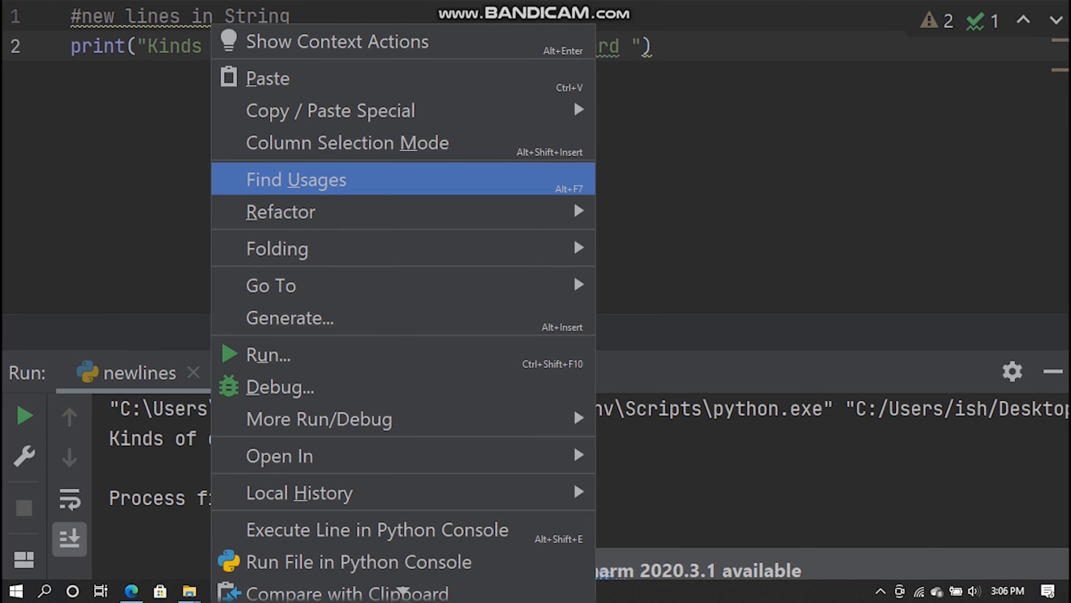
pyautogui.moveTo(268, 353)
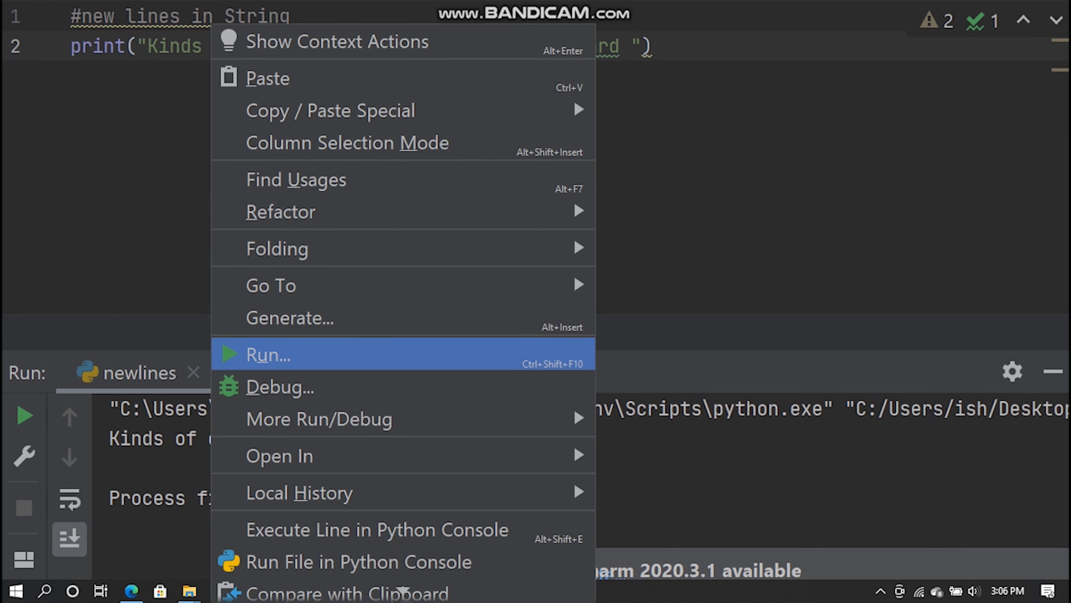